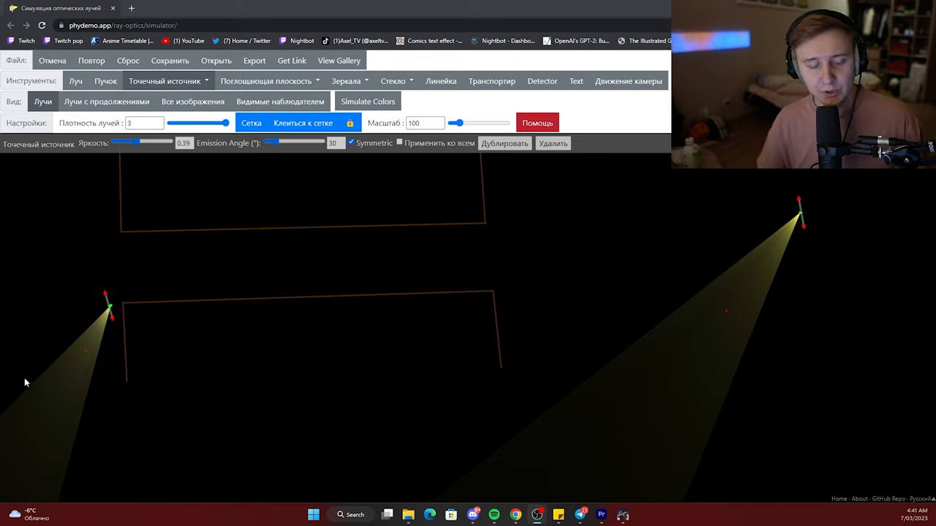
mouse_move(713, 222)
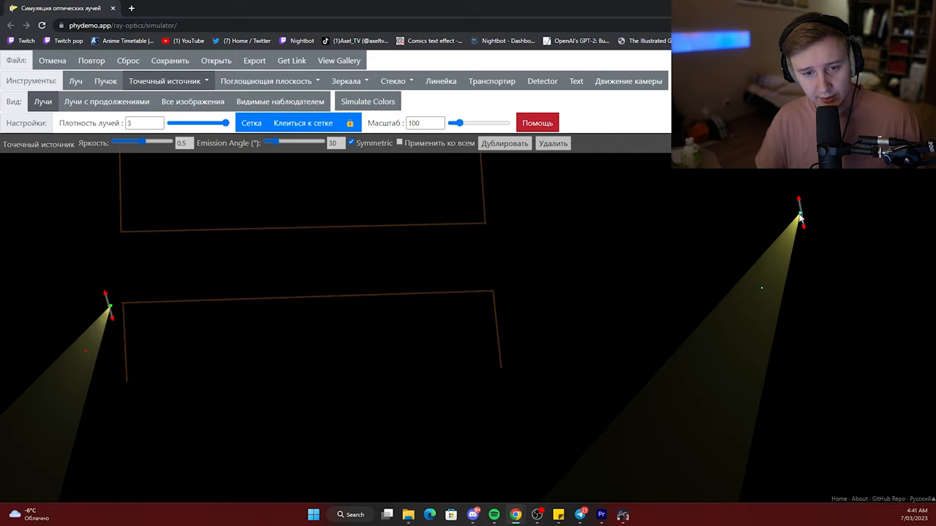
mouse_move(79, 354)
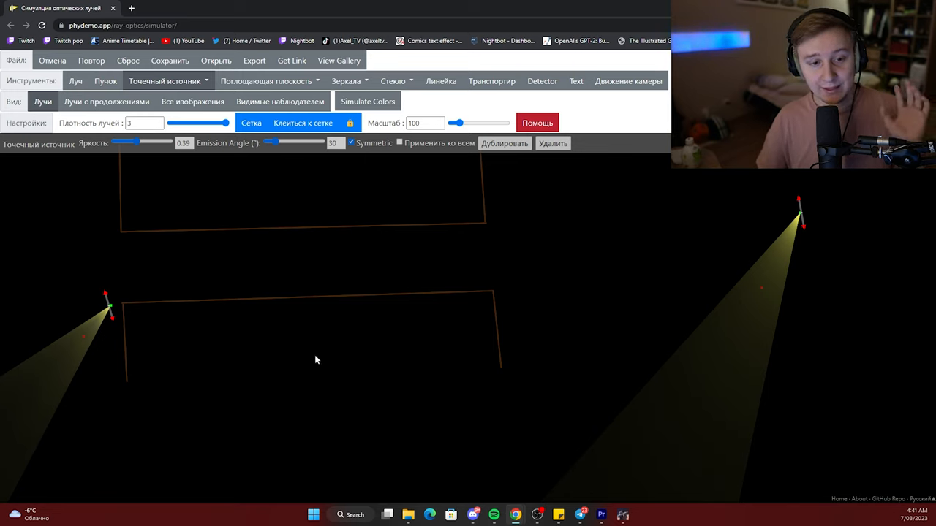
mouse_move(455, 341)
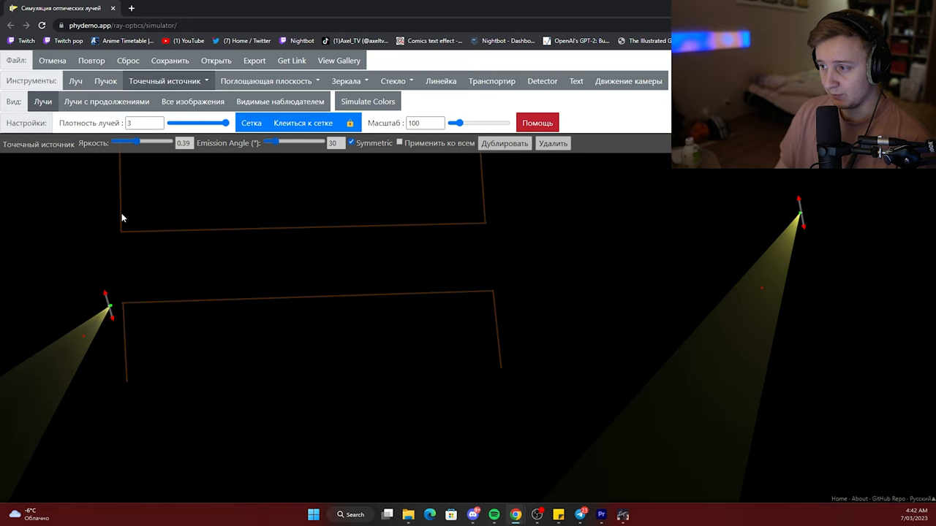
mouse_move(450, 355)
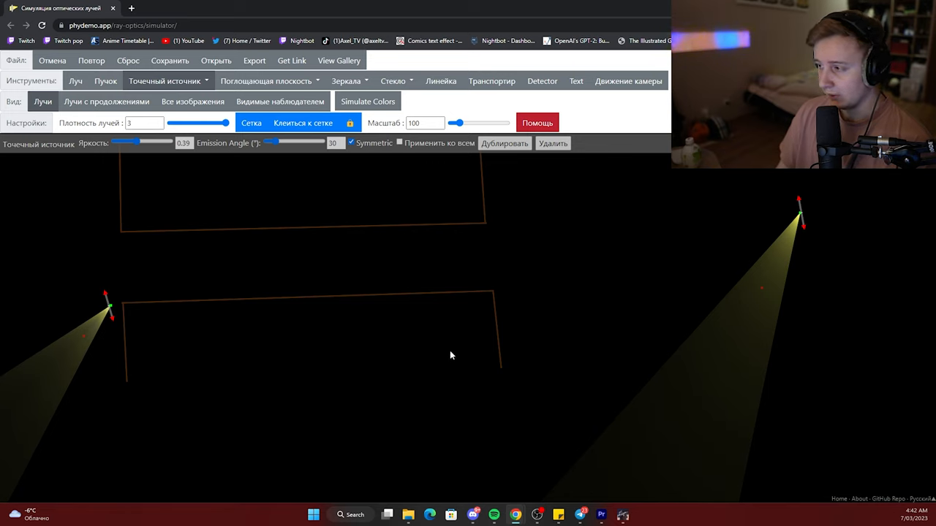
mouse_move(499, 187)
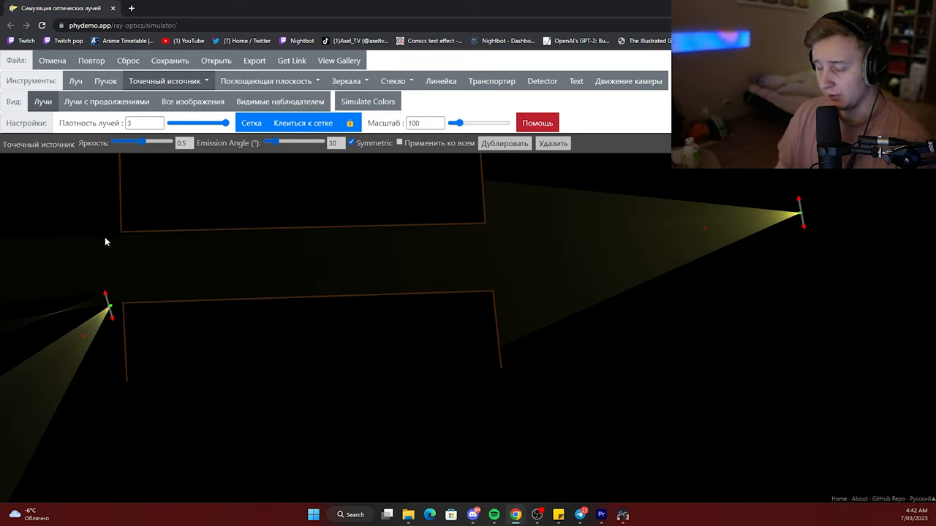
mouse_move(116, 198)
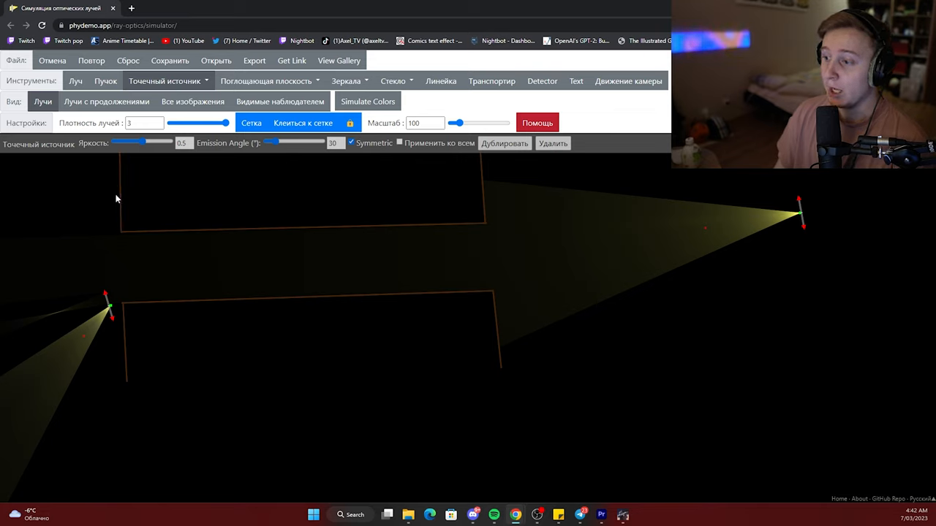
mouse_move(797, 214)
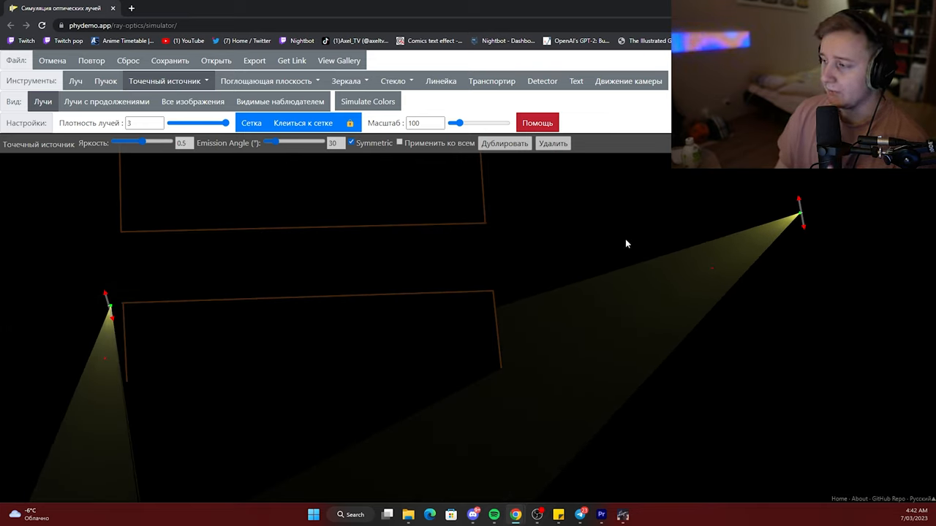
mouse_move(497, 221)
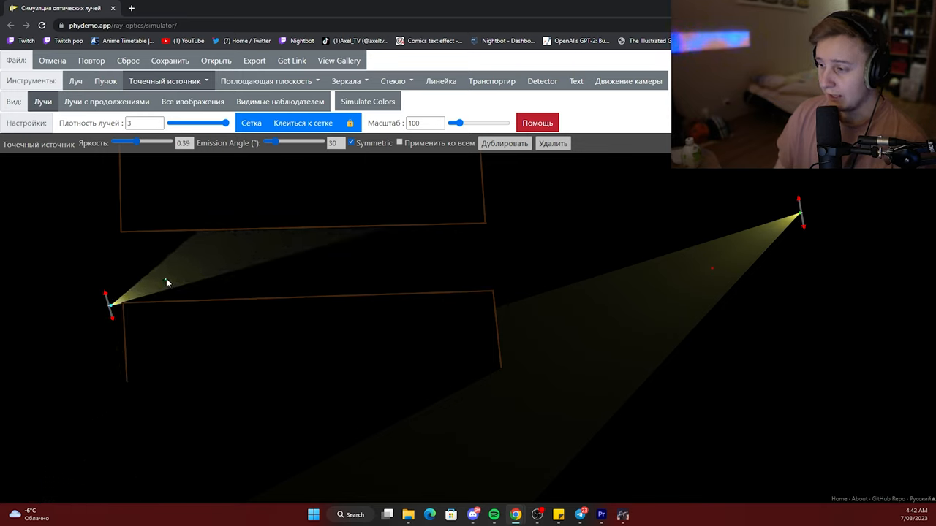
mouse_move(174, 276)
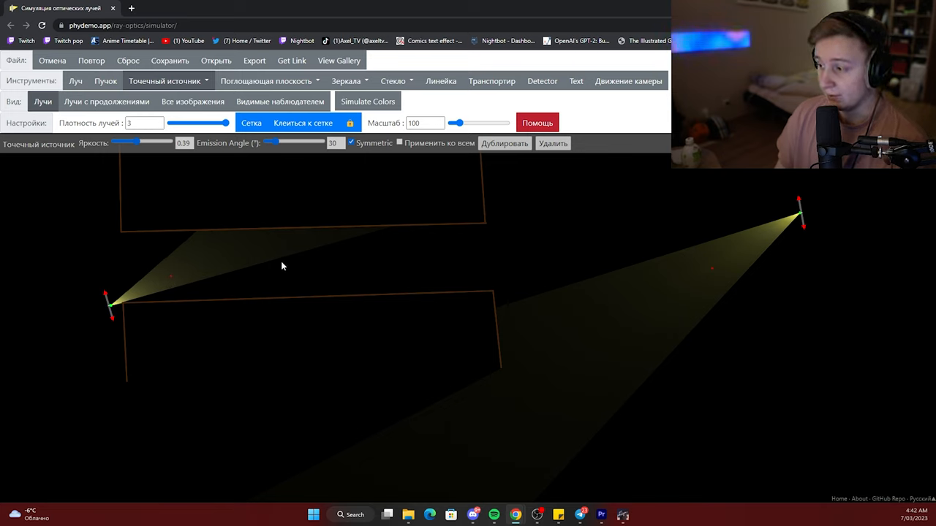
mouse_move(400, 242)
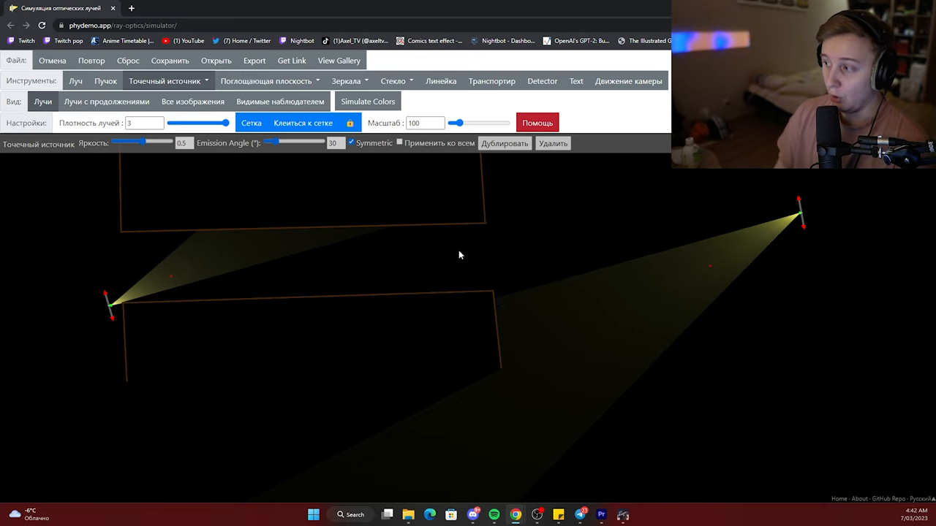
mouse_move(214, 265)
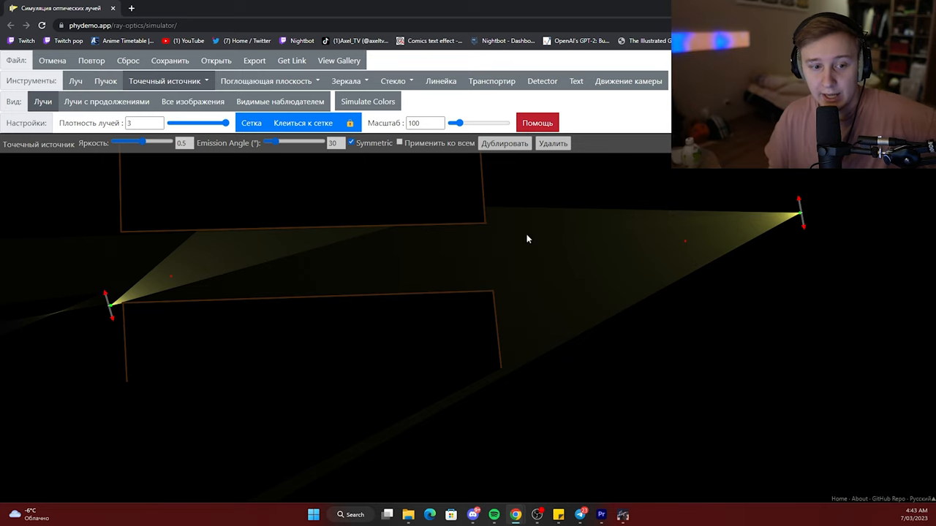
mouse_move(707, 320)
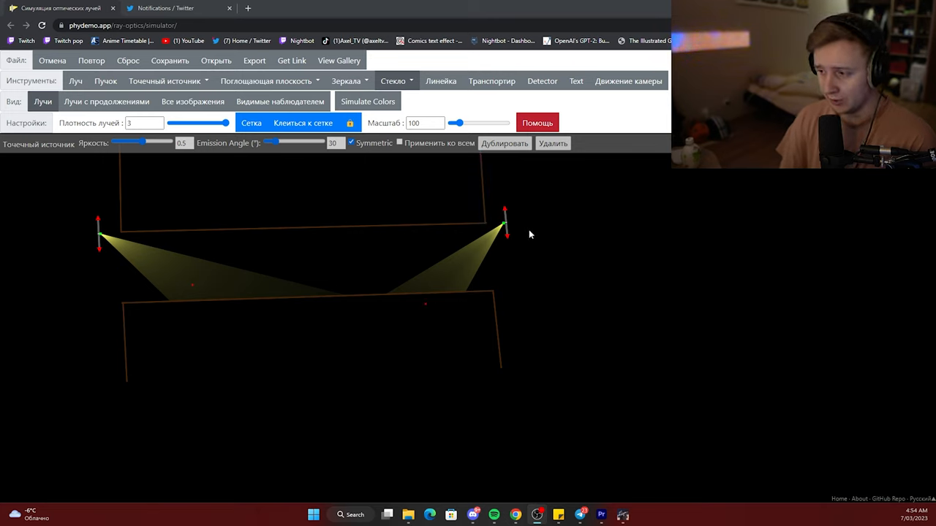
mouse_move(362, 288)
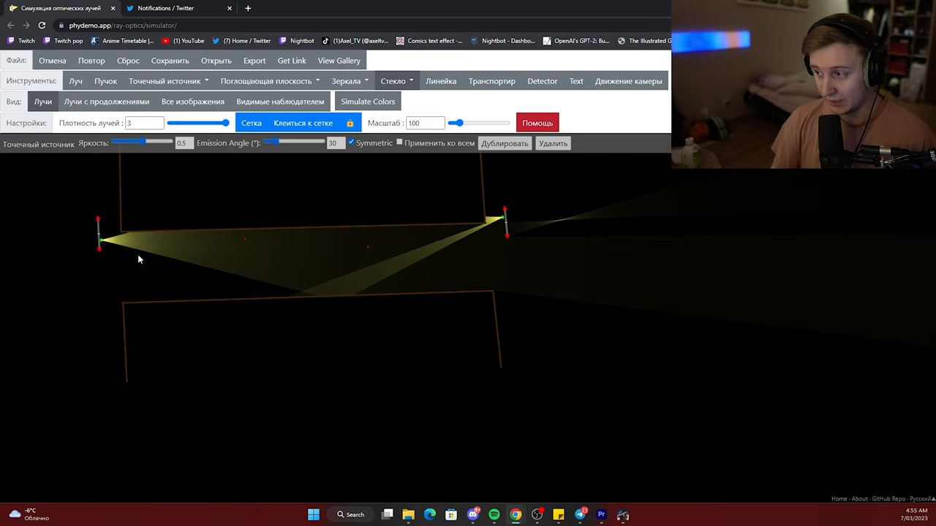
mouse_move(358, 252)
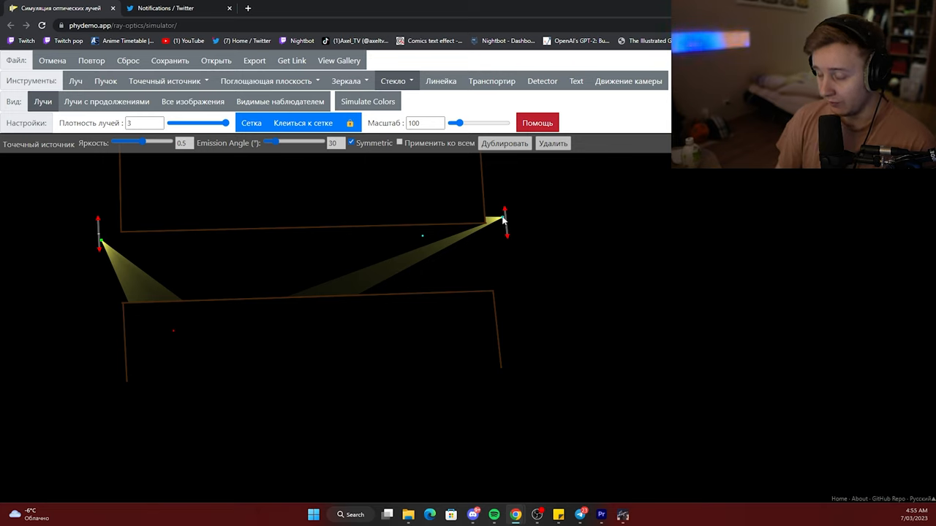
mouse_move(86, 246)
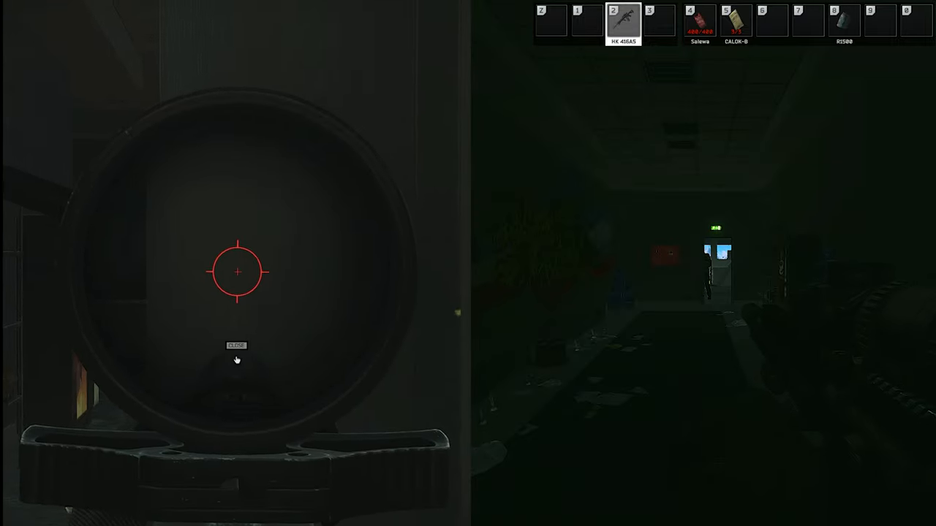
Step: Play the Escape from Tarkov split-screen clip showing both players' corner-peek views of the corridor
click(236, 345)
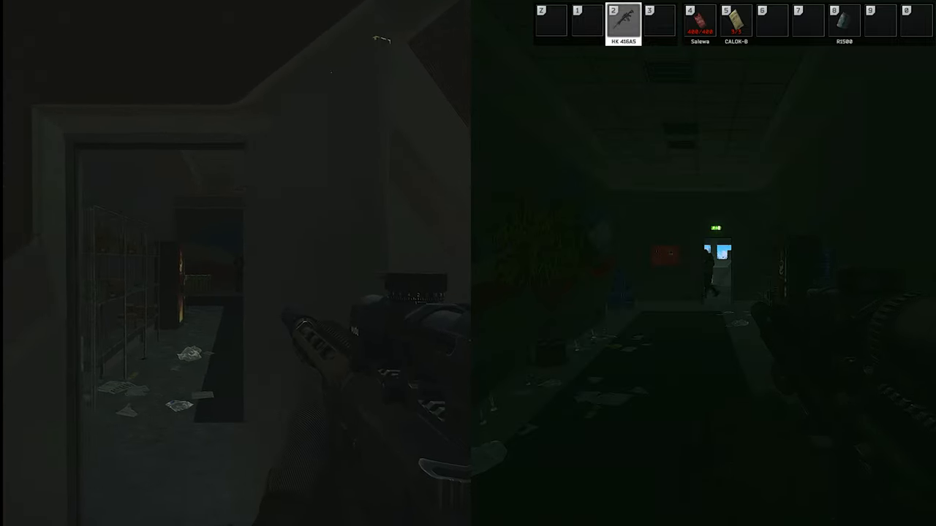